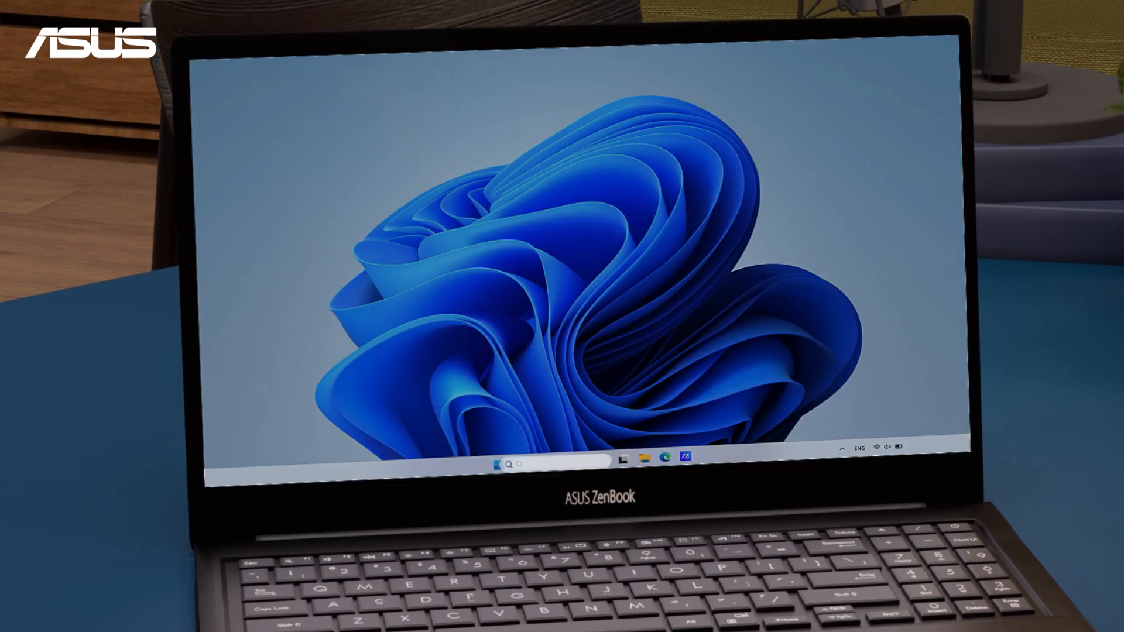
- Find 'language settings' in taskbar search and go to the Language & region page
type("language settings")
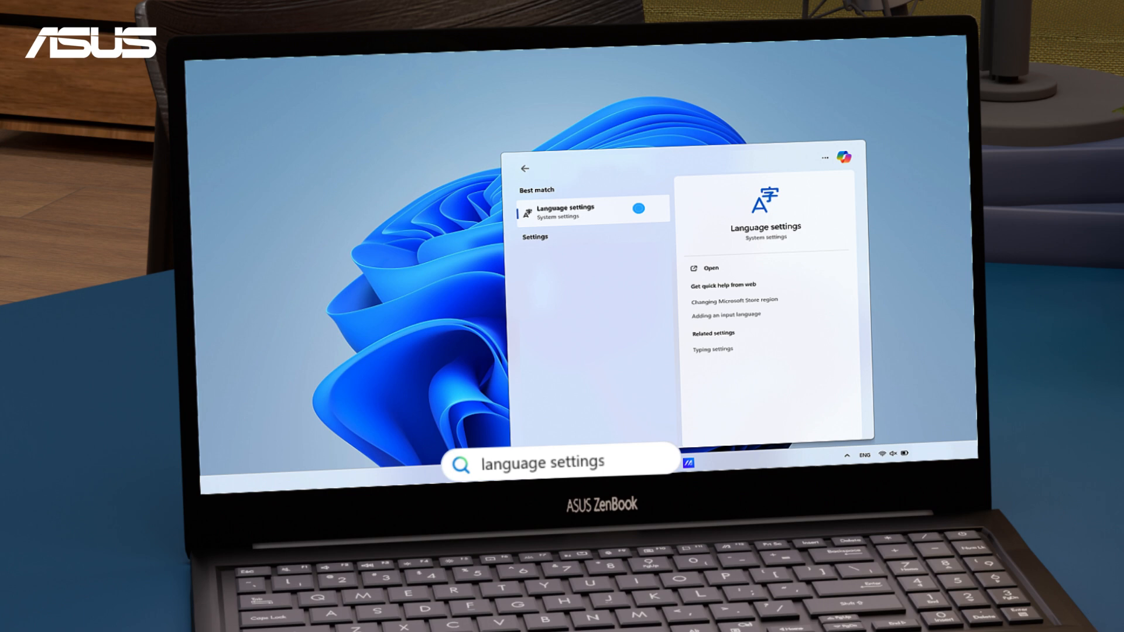
left_click(593, 208)
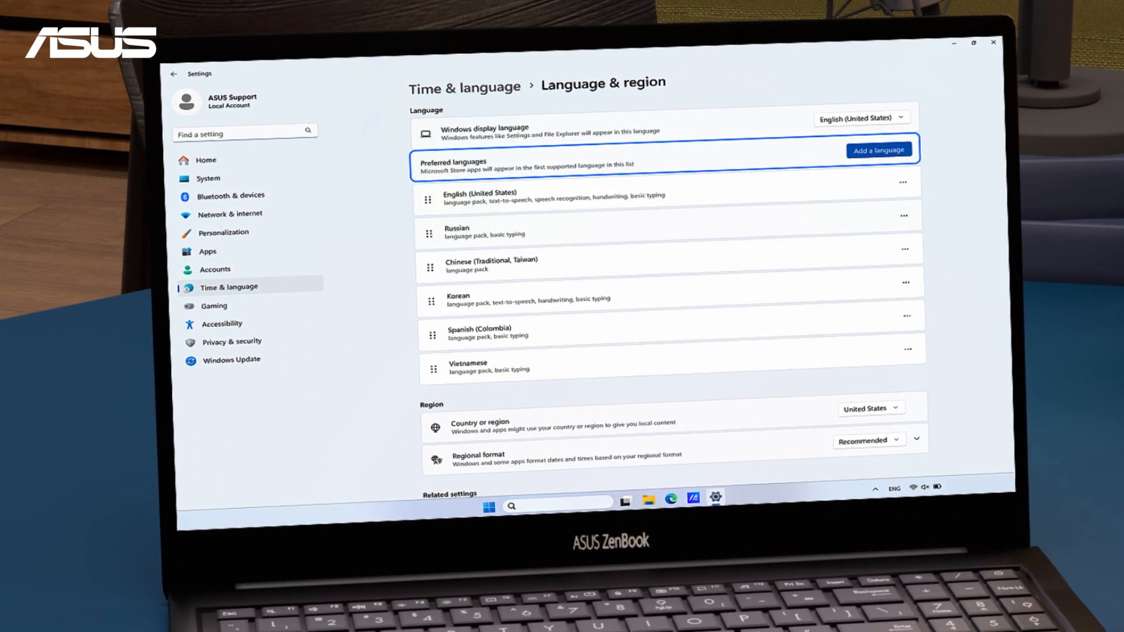
- Add a language, search 'japanese', choose Japanese and continue to its feature options
left_click(877, 150)
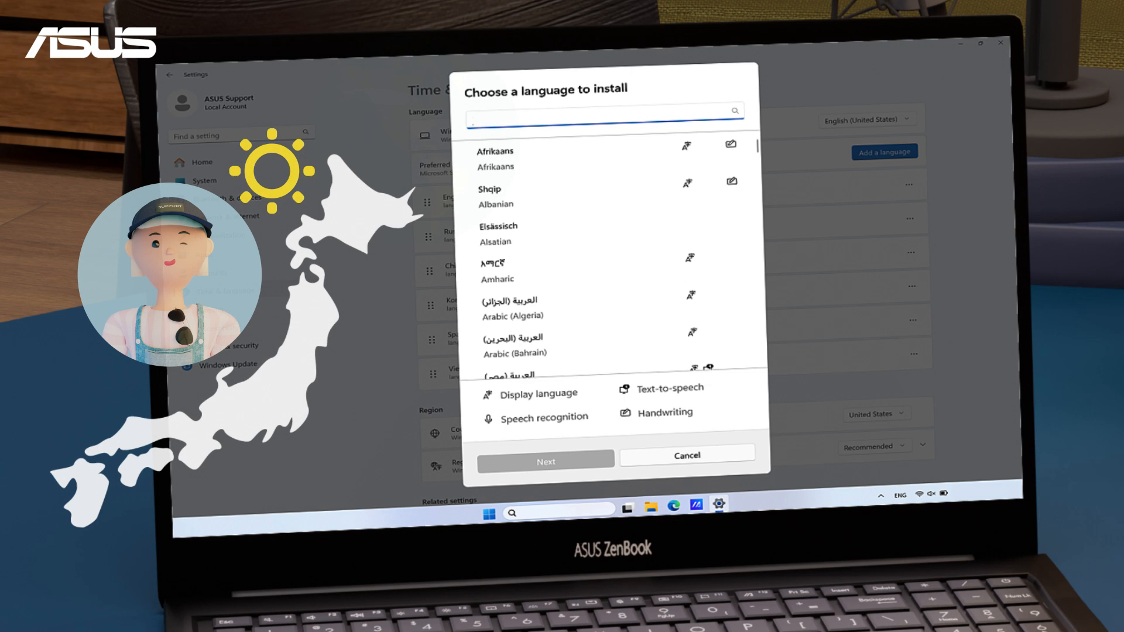
type("japanese")
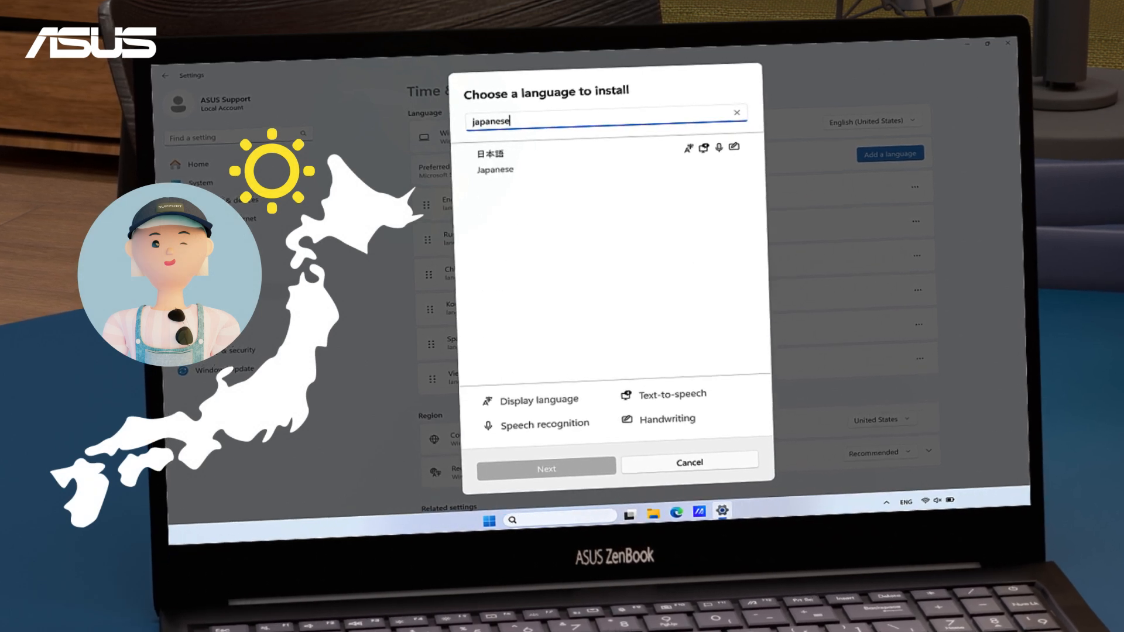
left_click(546, 468)
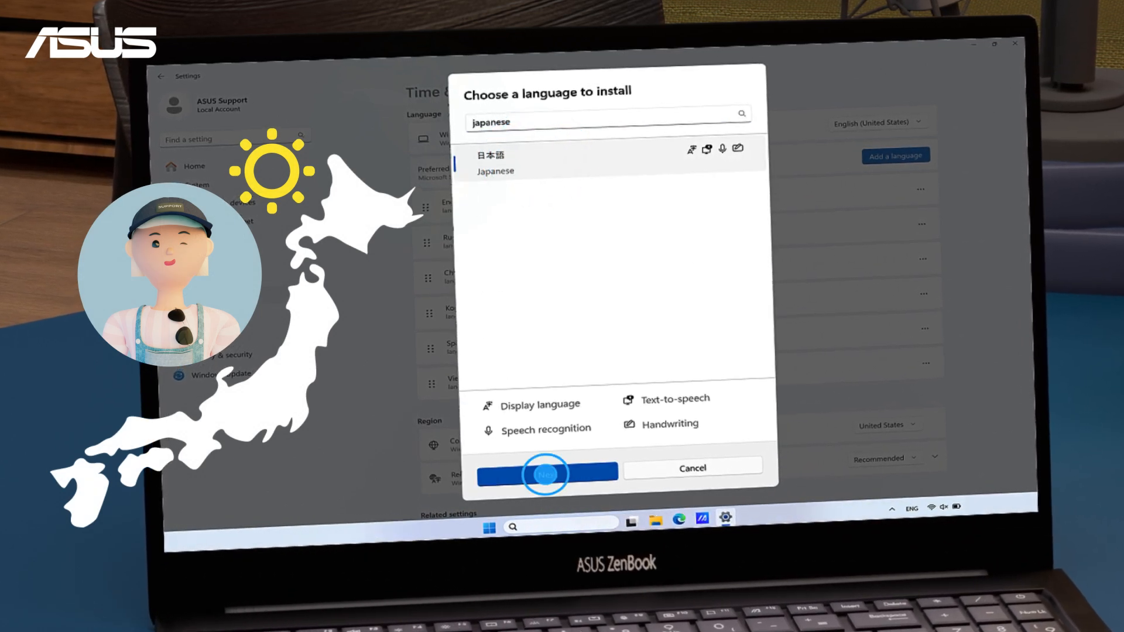
left_click(546, 474)
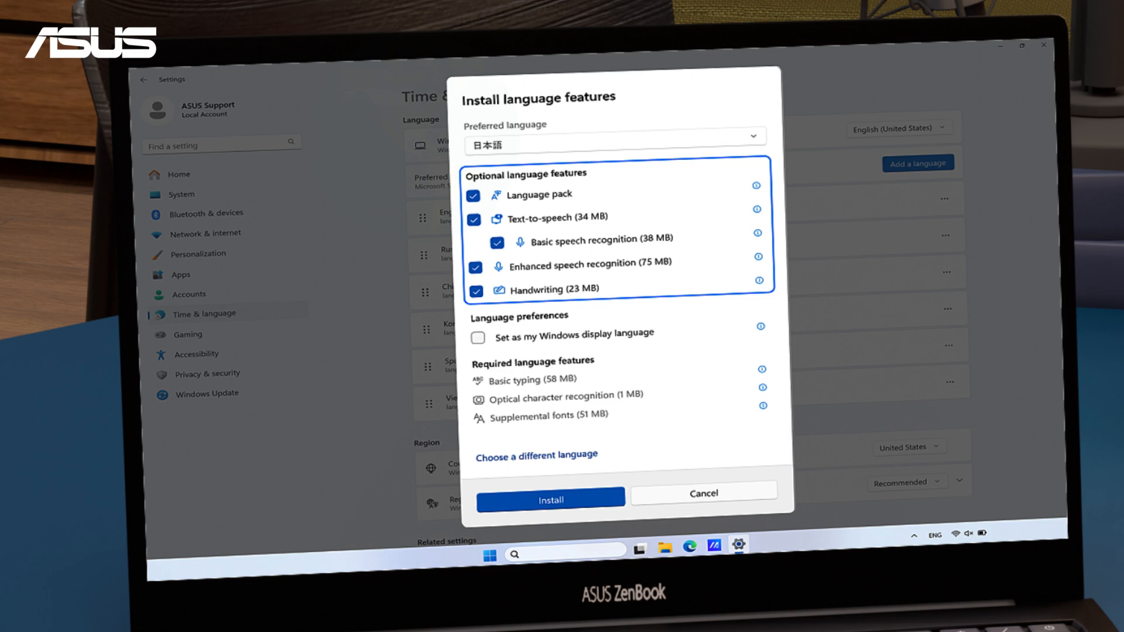
- Mark Japanese as the Windows display language and install it with all optional features
left_click(478, 337)
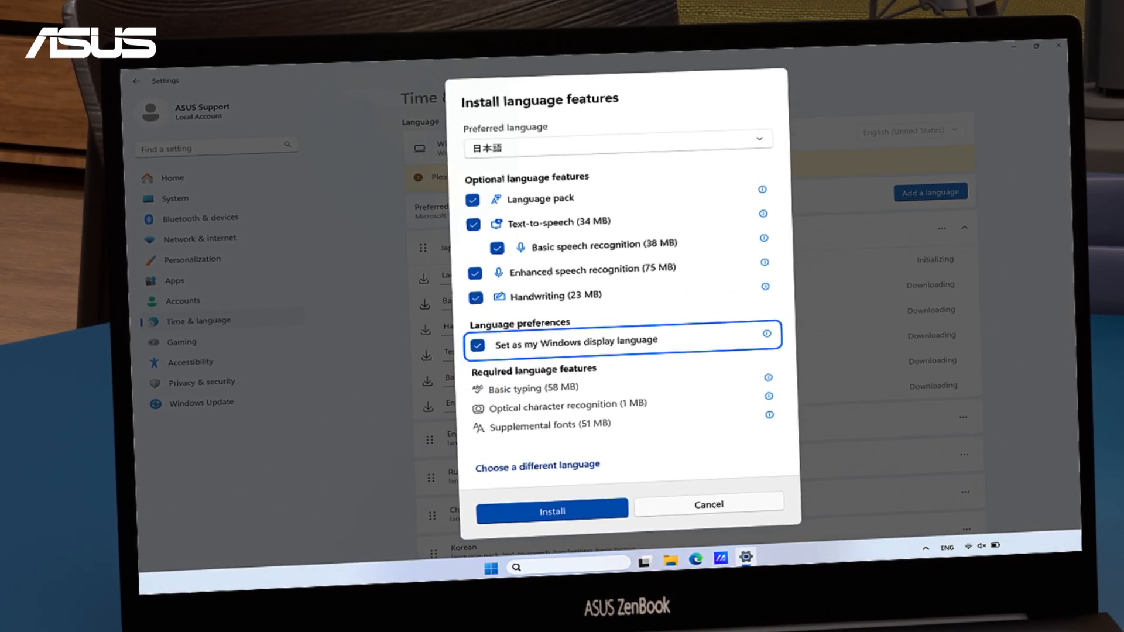
left_click(550, 511)
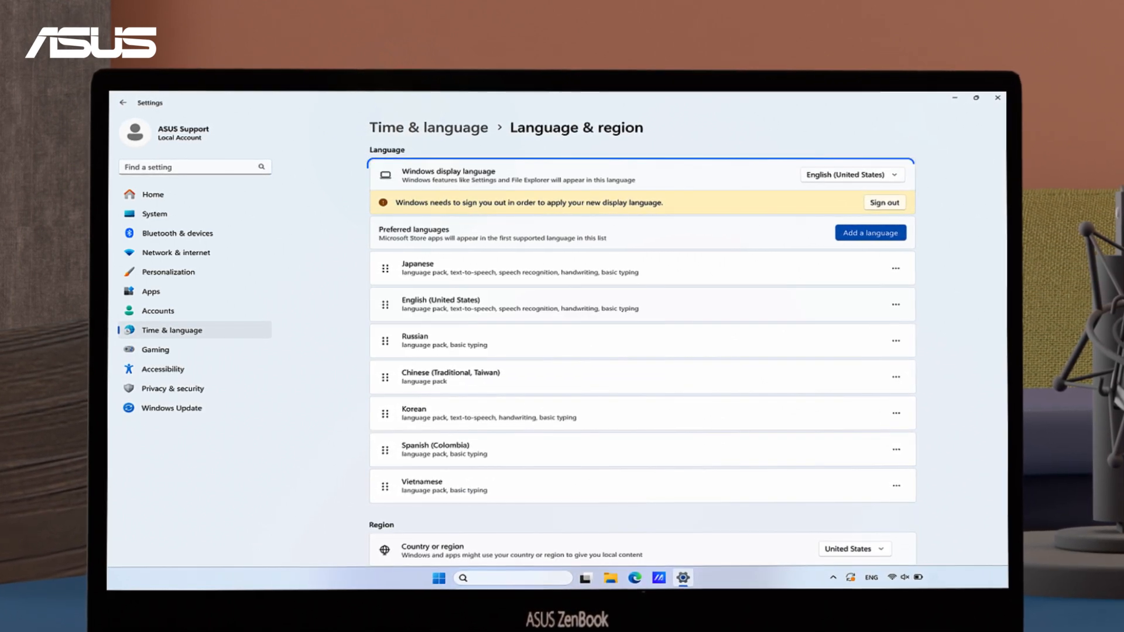
- Choose 日本語 as the Windows display language and sign out to apply it
left_click(853, 175)
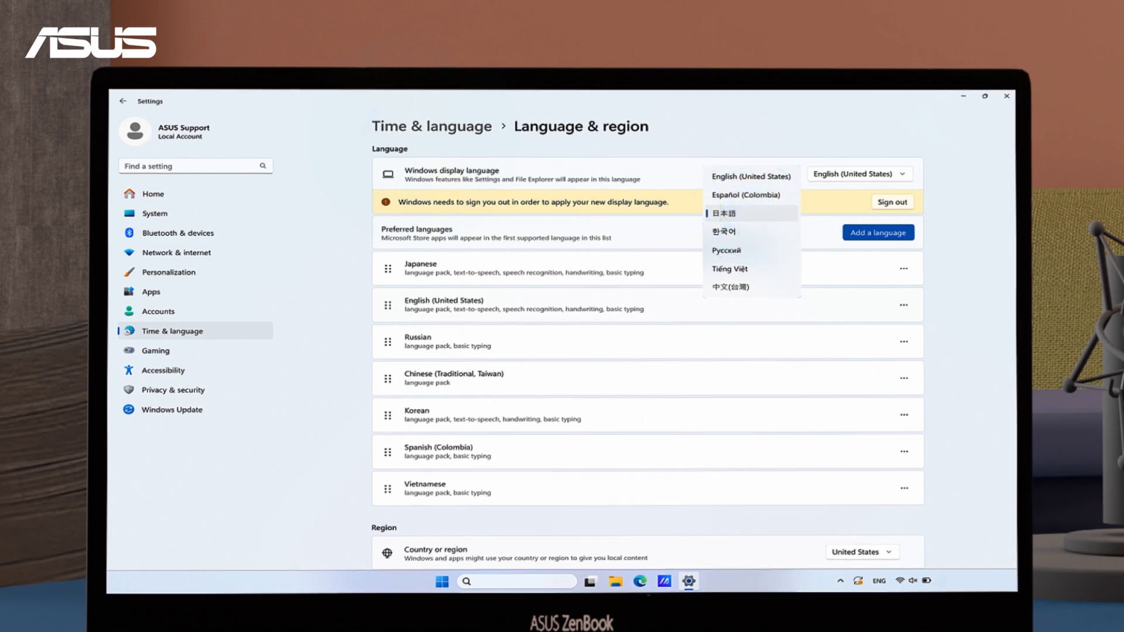
left_click(723, 213)
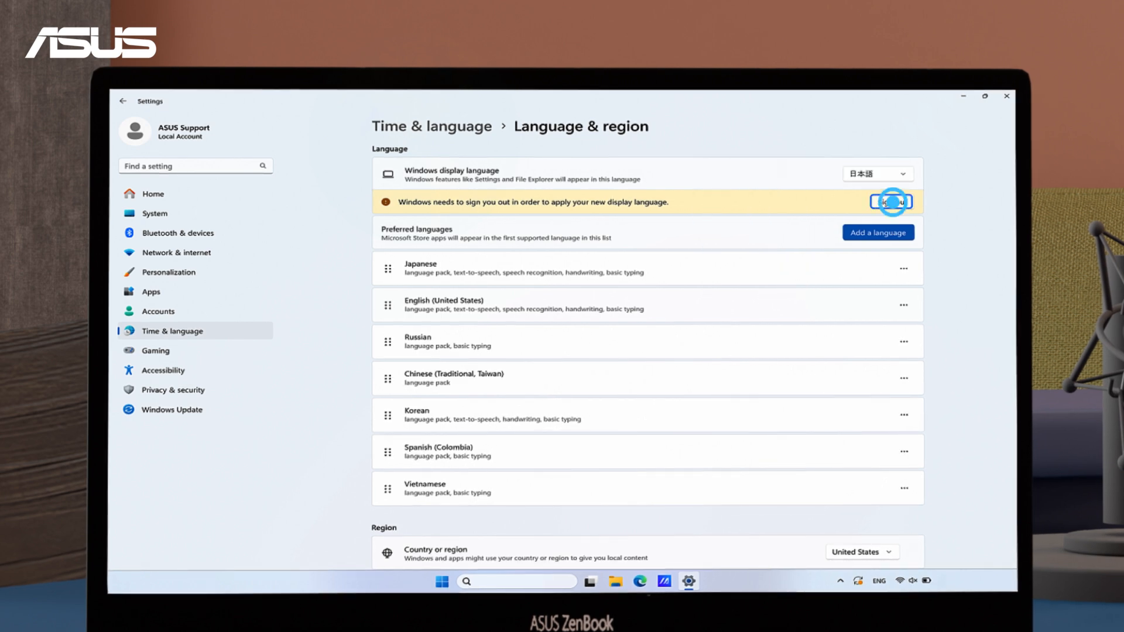
left_click(889, 203)
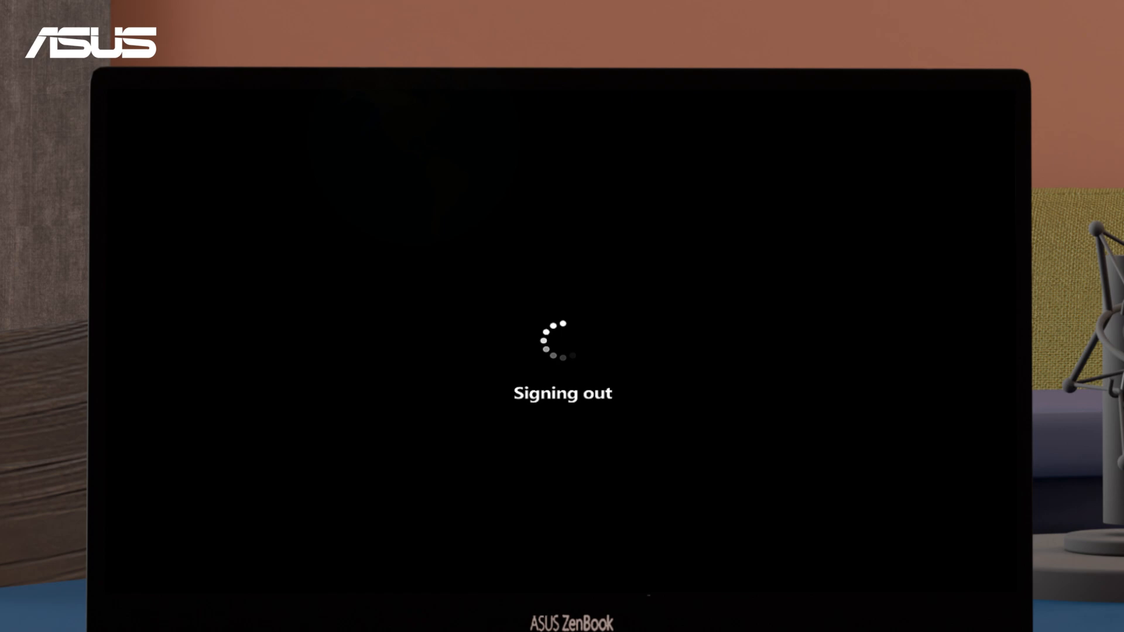